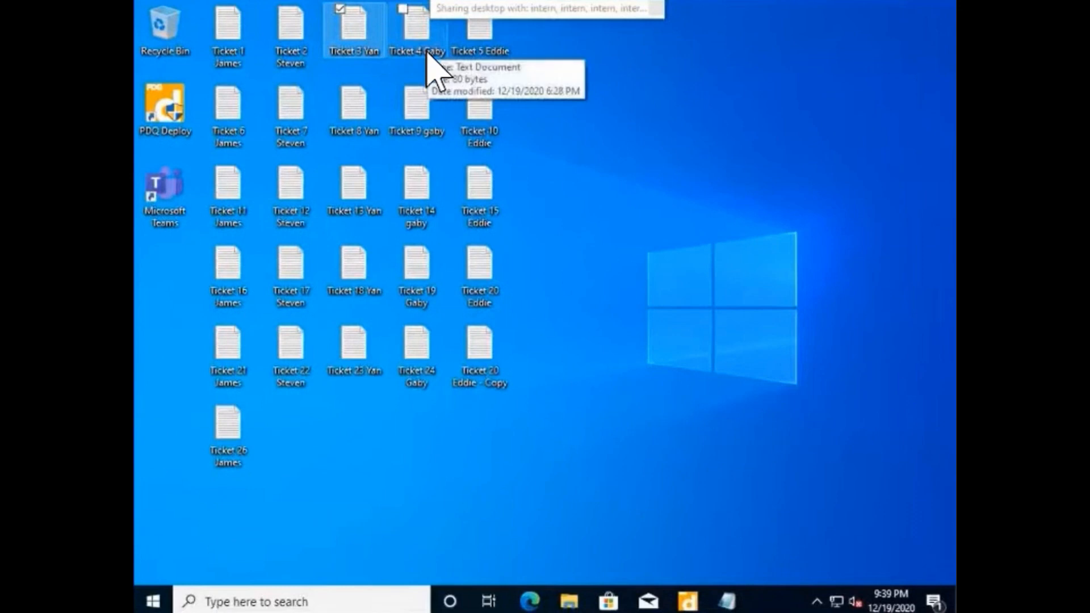
Step: Open a ticket text document from the desktop in Notepad
double_click(417, 23)
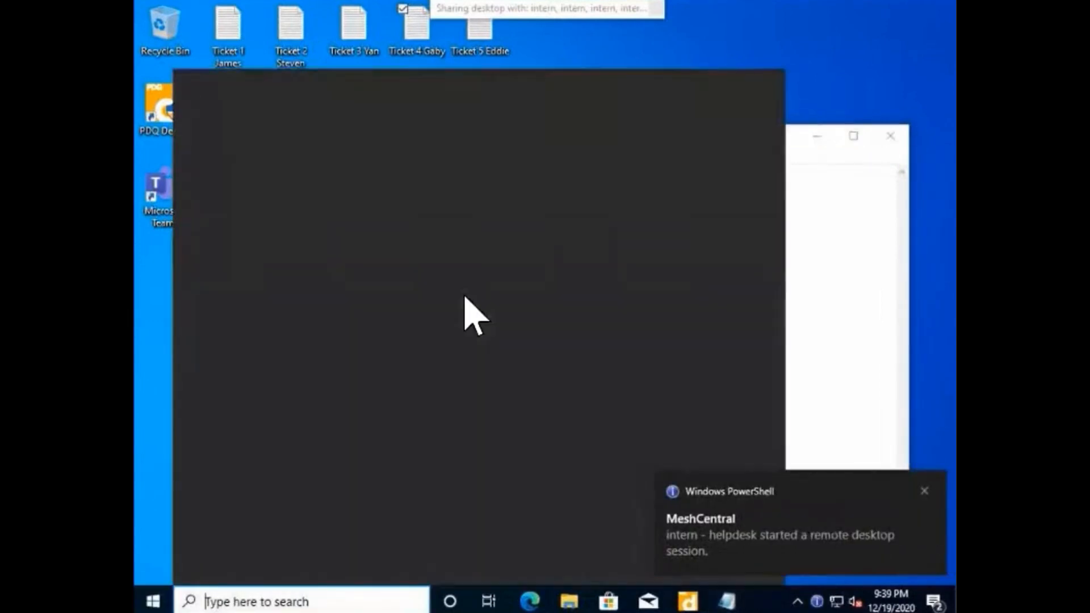
Step: Launch Command Prompt by searching 'cmd'
text(cmd)
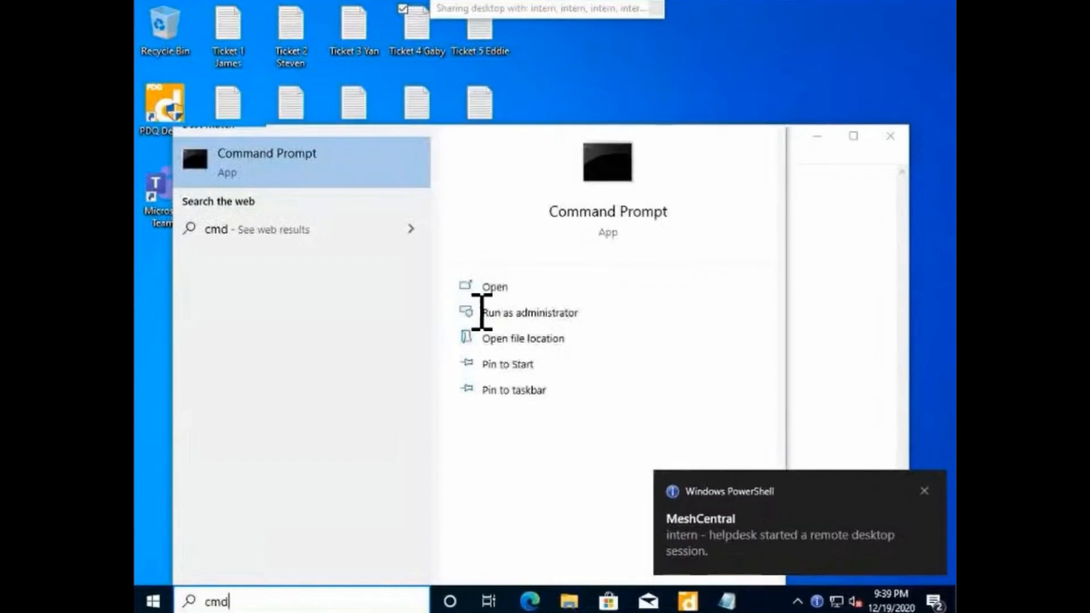
click(495, 286)
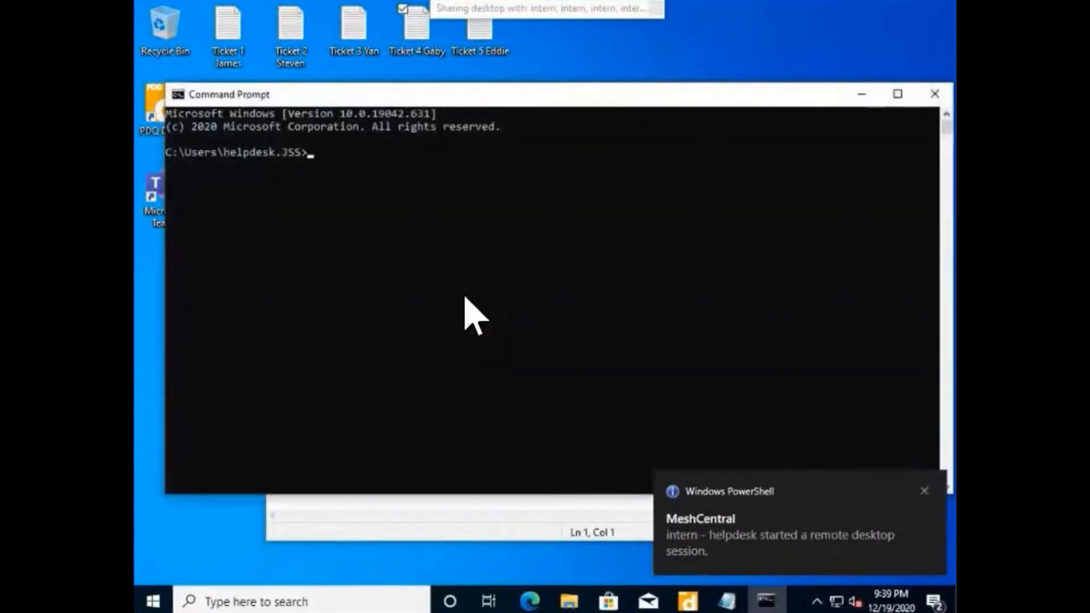
Step: Enter the command 'gpresults /r >c:gpreport.txt' at the prompt
text(gp)
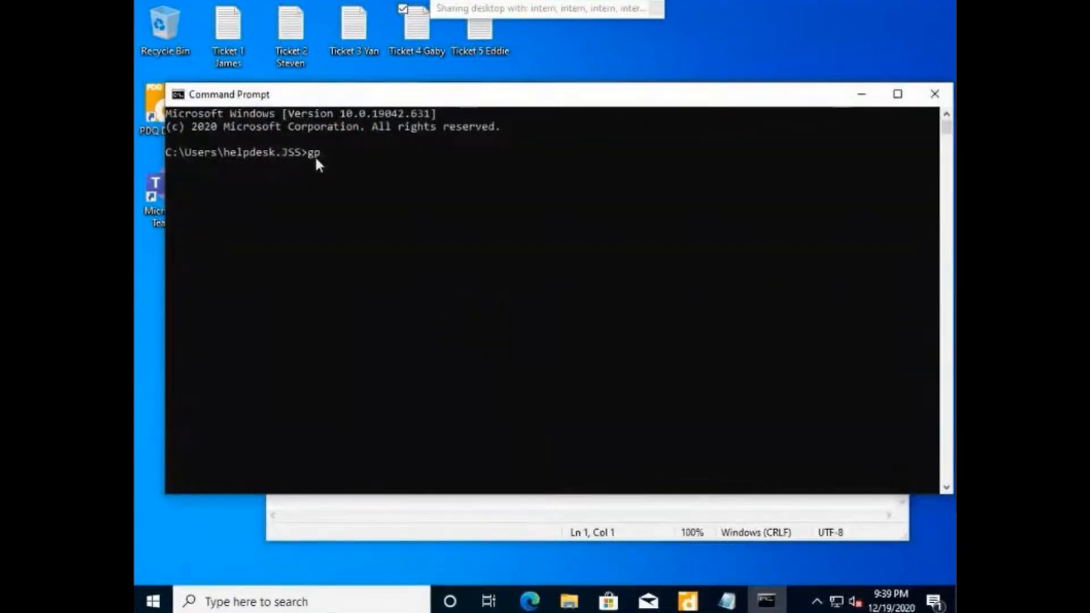
text(results)
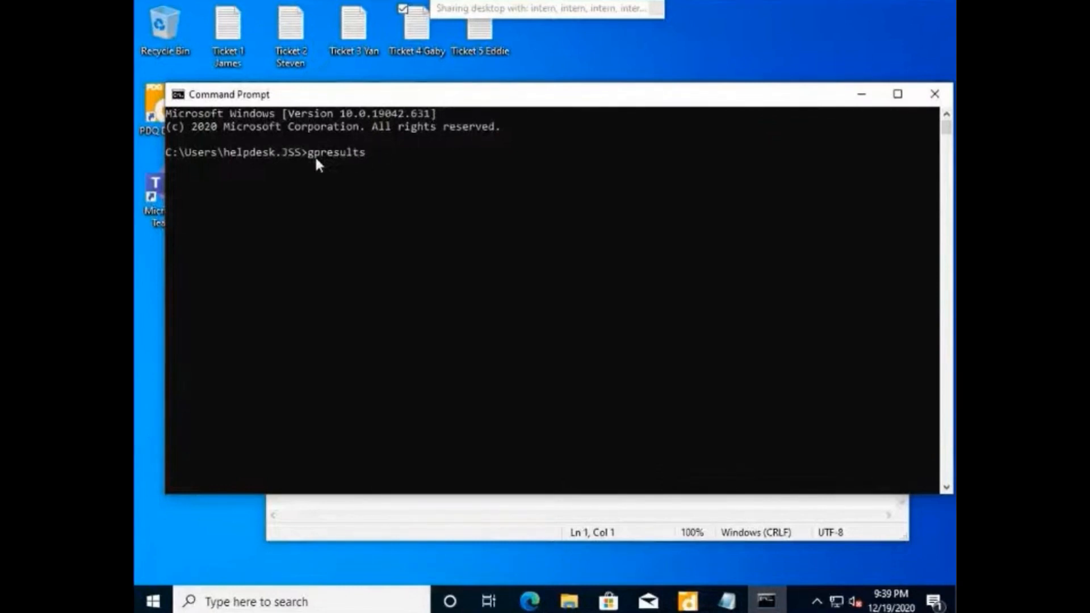
text(/r)
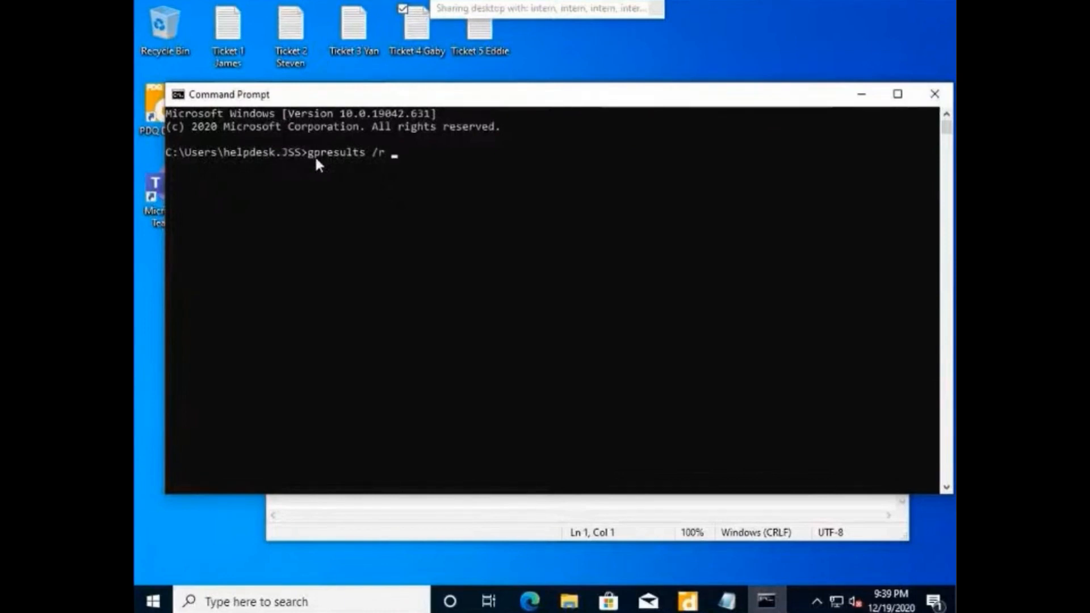
text(>)
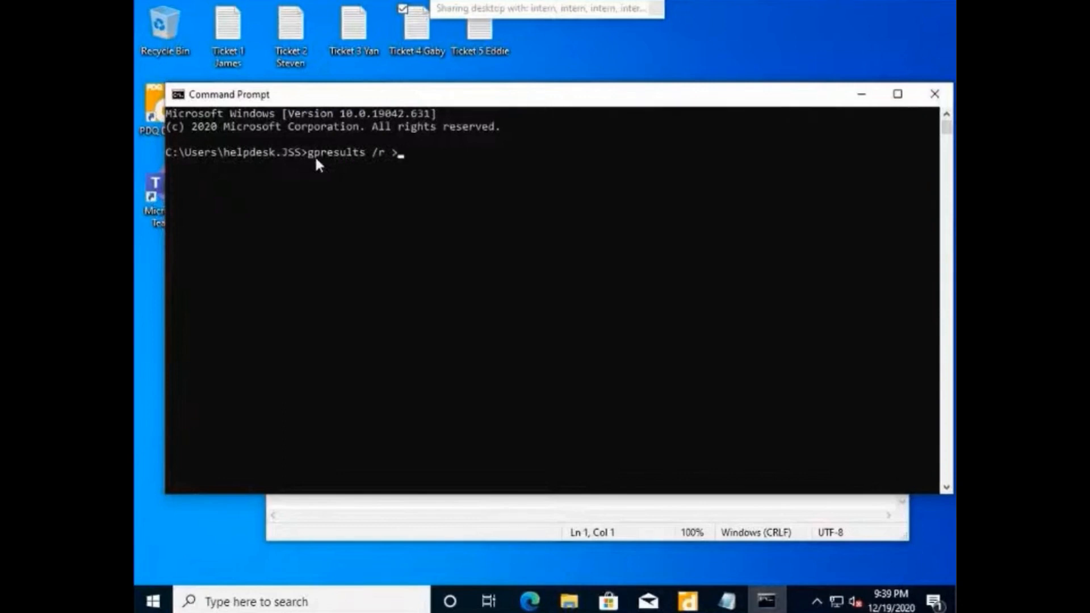
text(c)
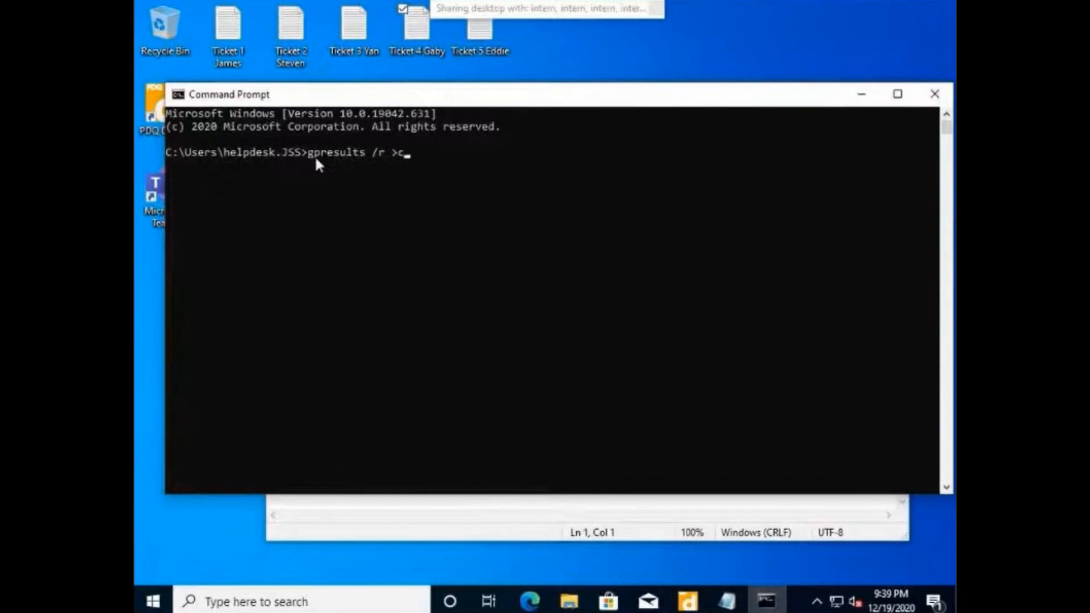
text(:)
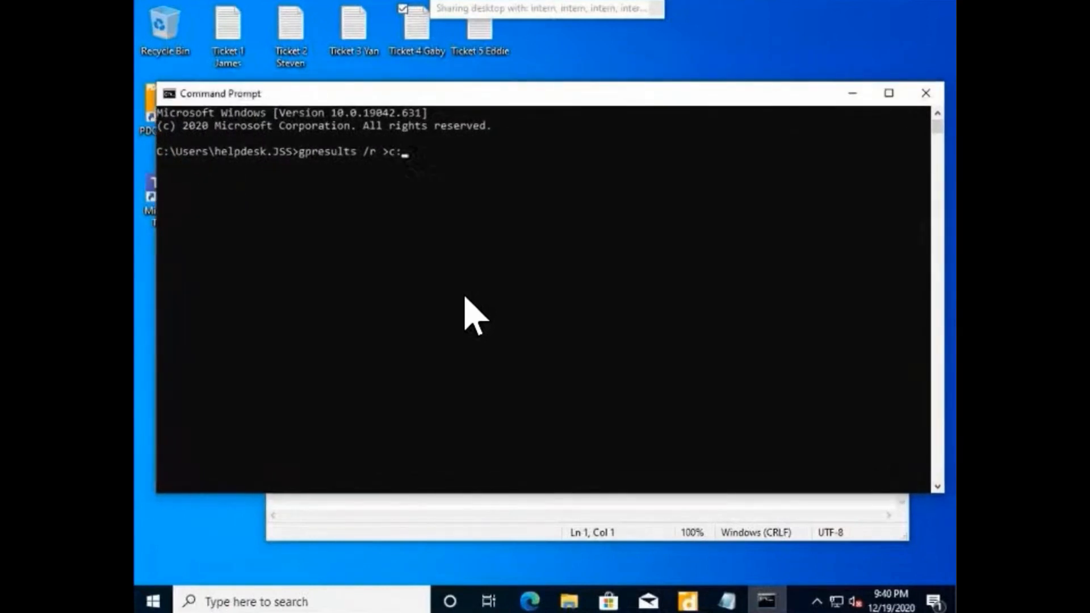
text(gp)
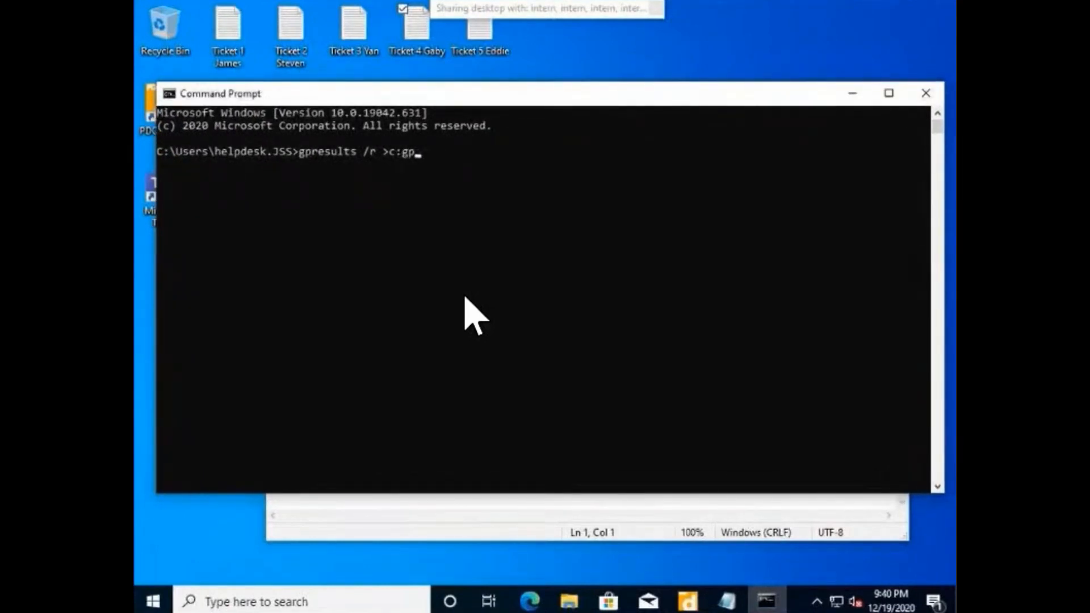
text(report.)
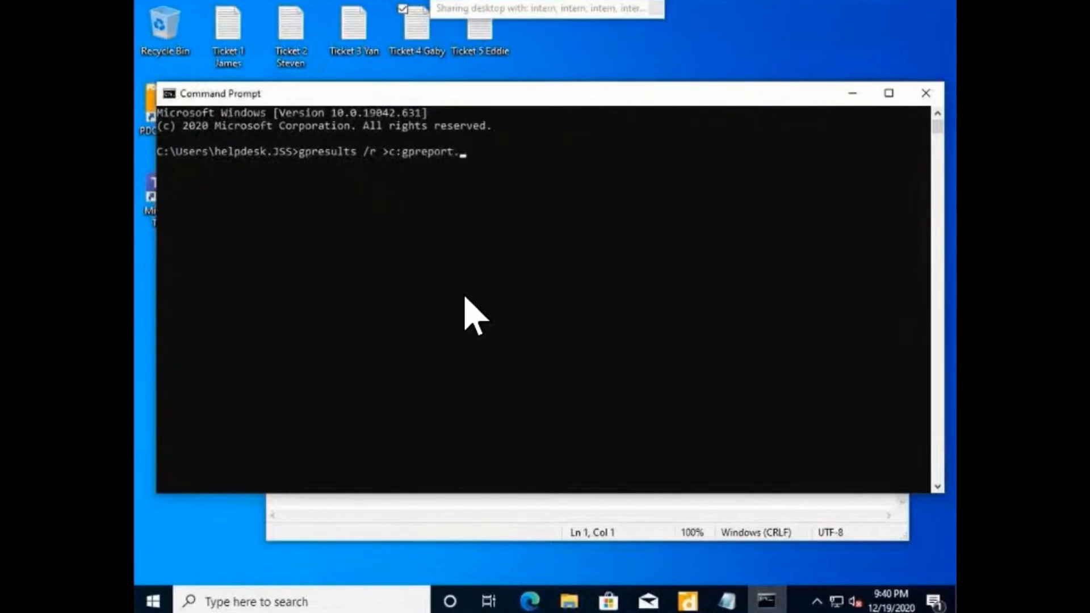
text(txt)
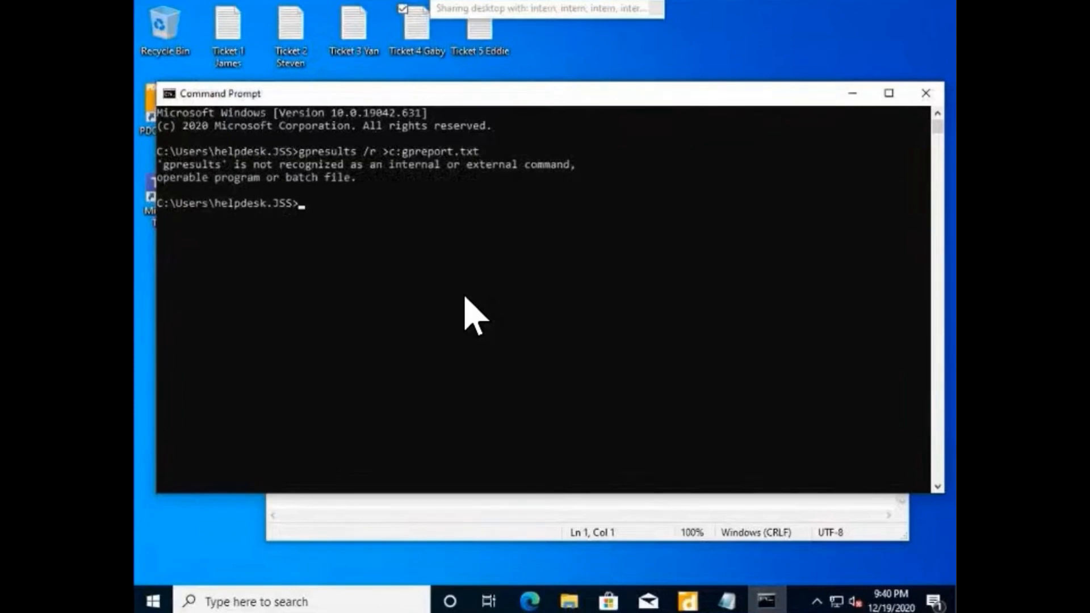
Step: Type the corrected command 'gpresult /r >C:gpreport.tx' after the failed attempt
text(gp)
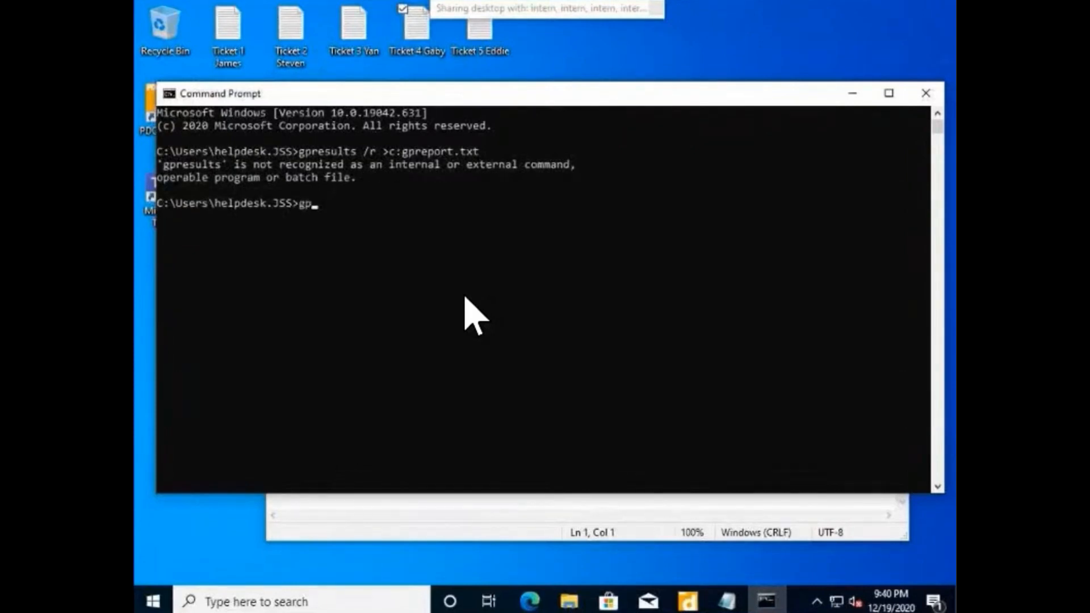
text(resu)
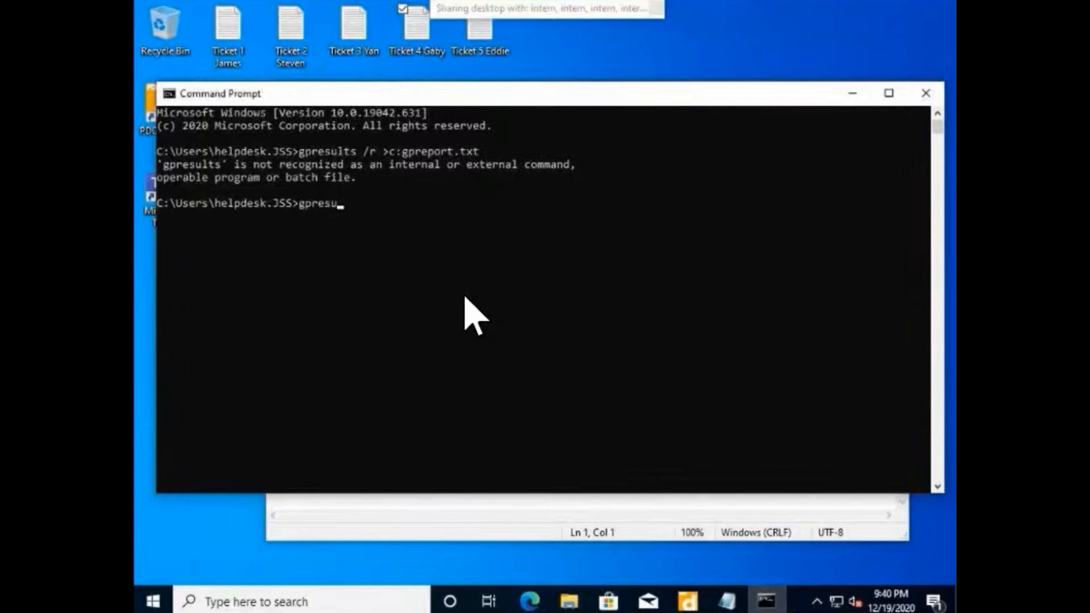
text(t)
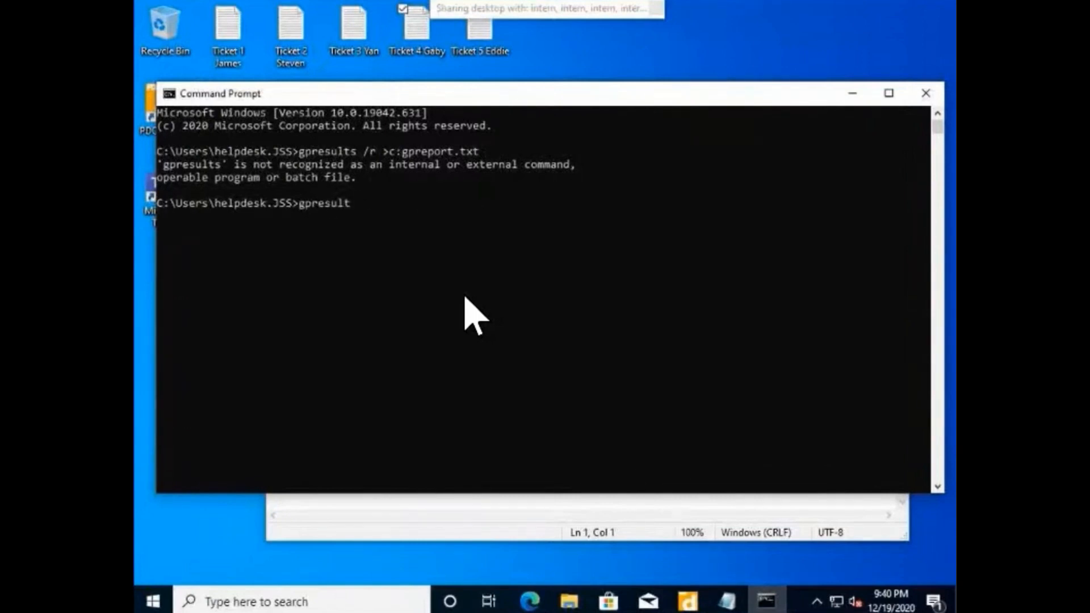
text(/)
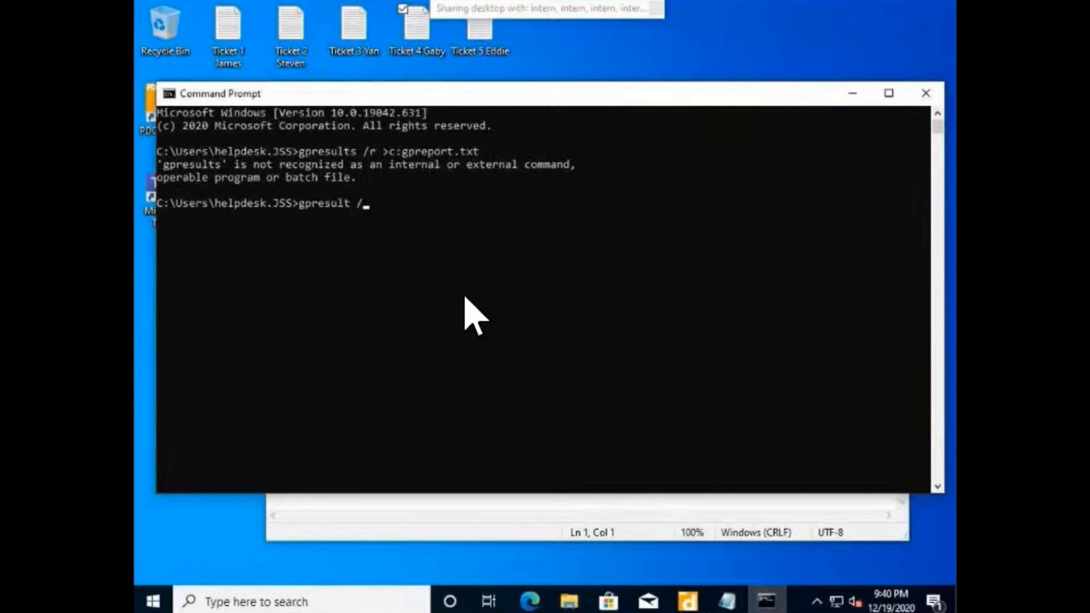
text(r .)
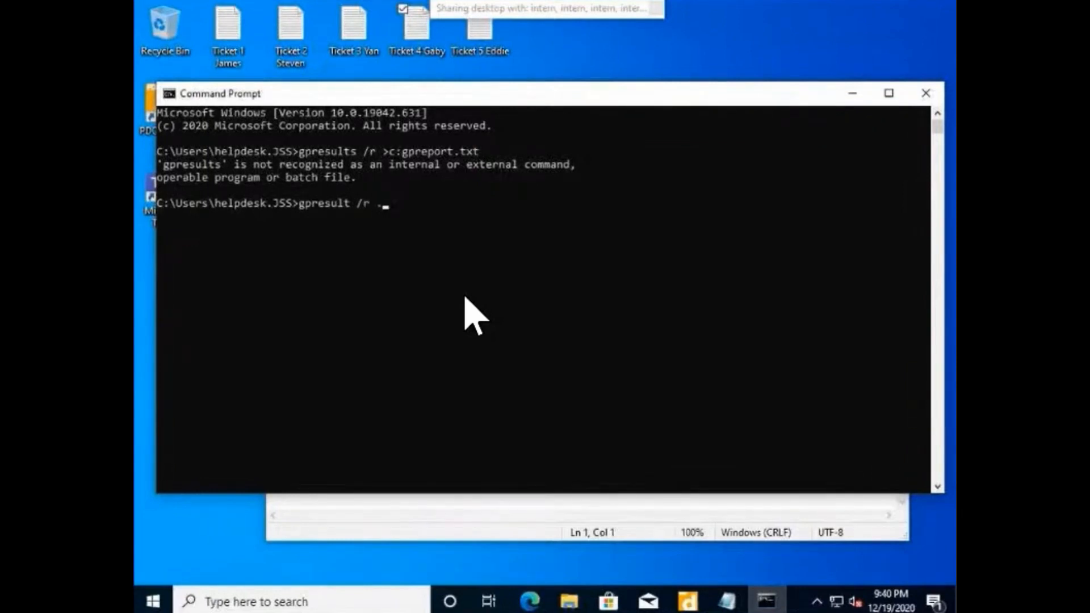
text(>)
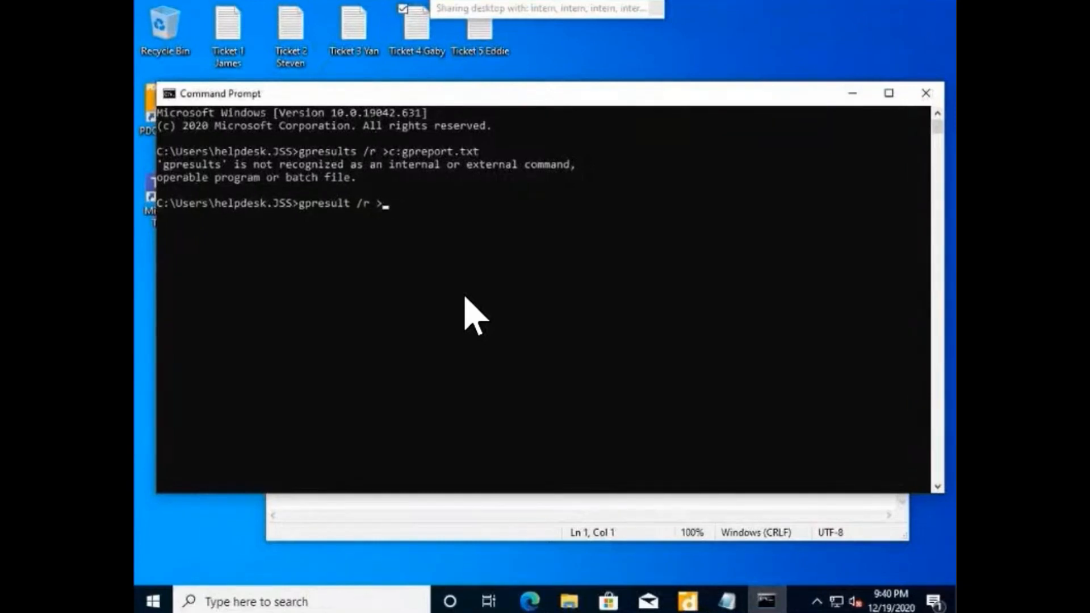
text(C:)
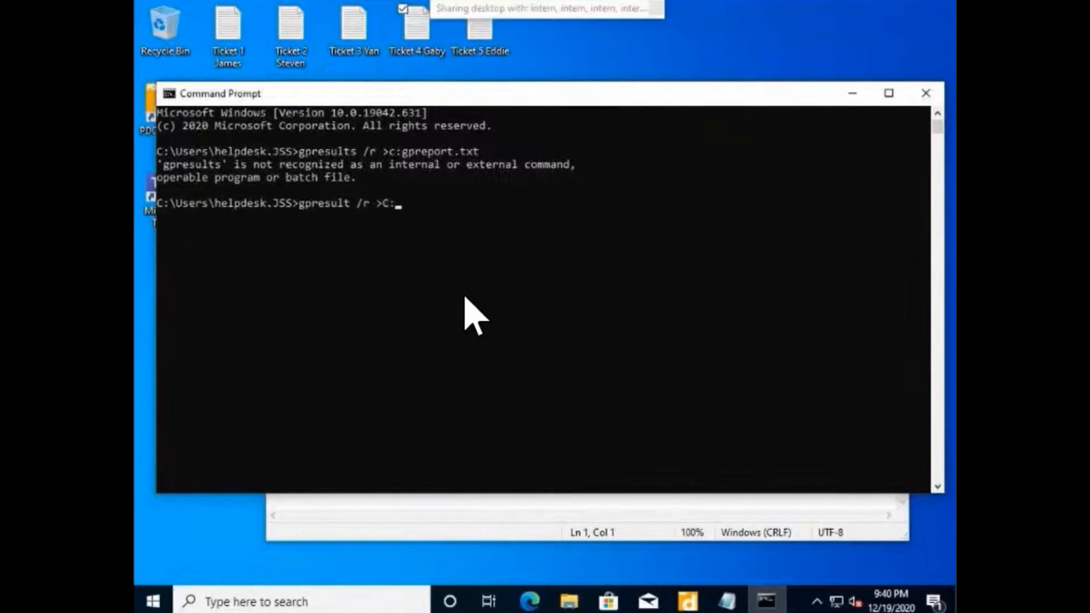
text(gpre)
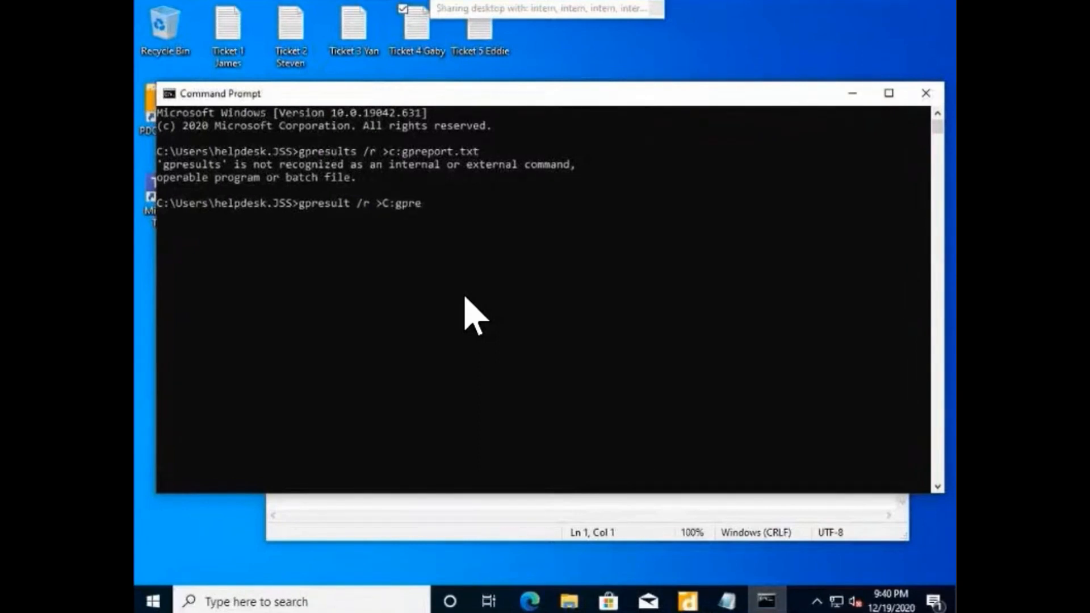
text(port)
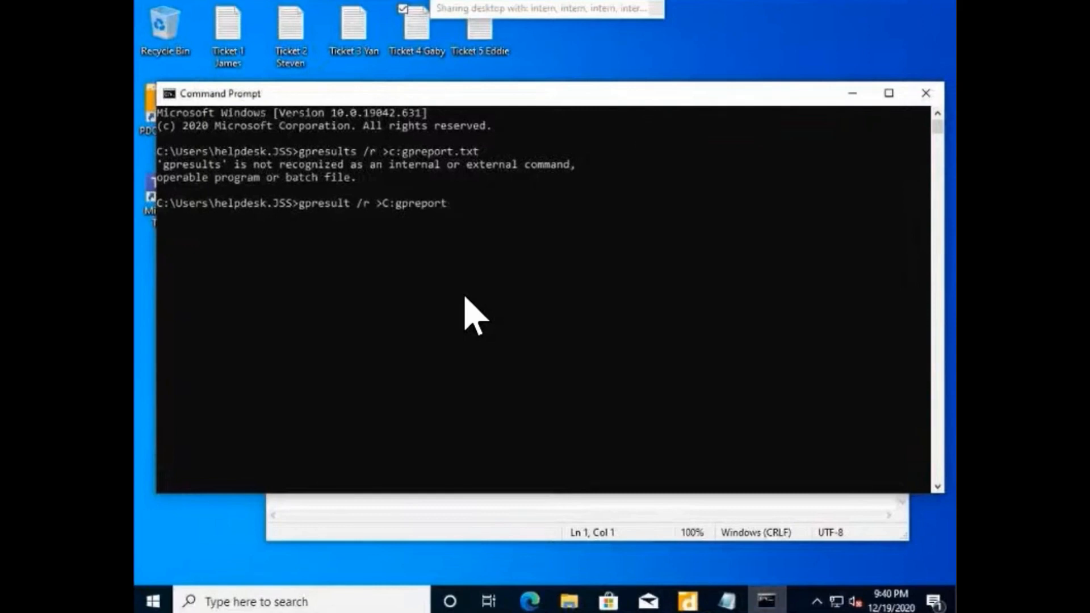
text(.tx)
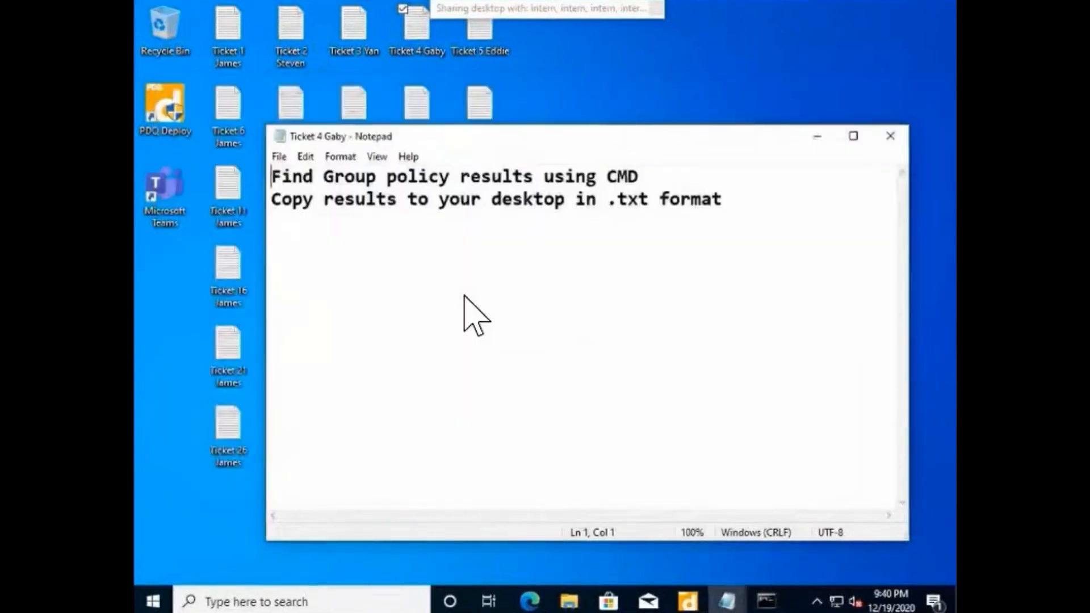
Step: Show the desktop and open Local Disk (C:) via This PC in File Explorer
click(891, 137)
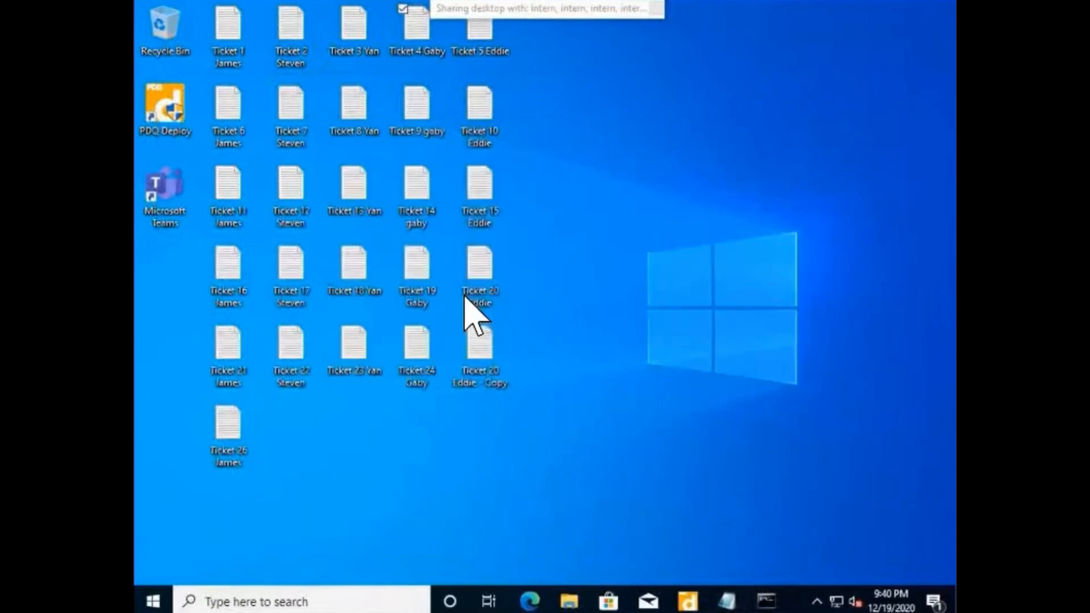
click(570, 600)
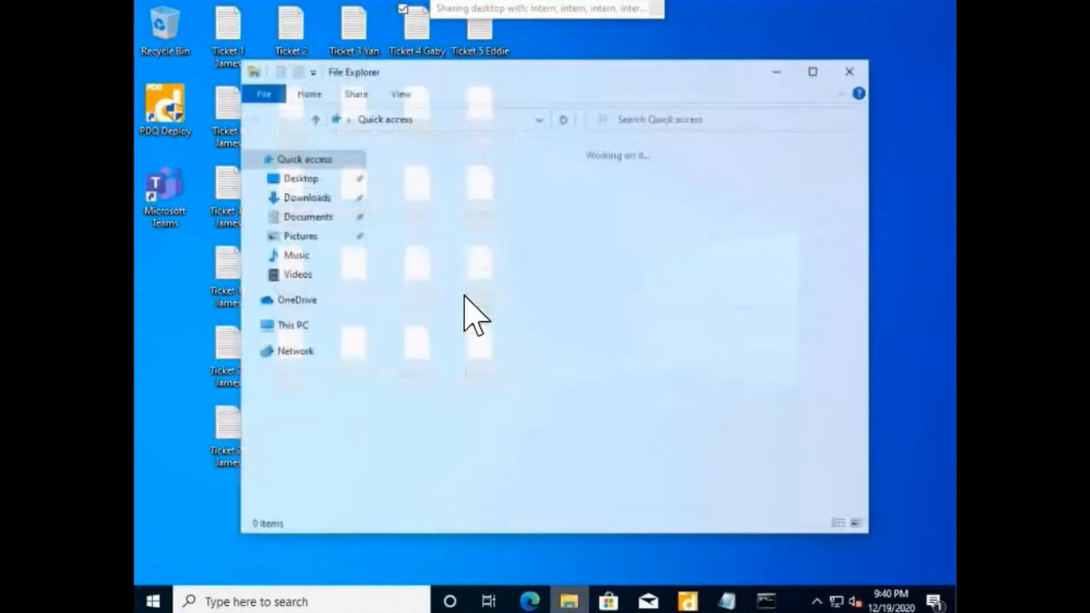
click(292, 325)
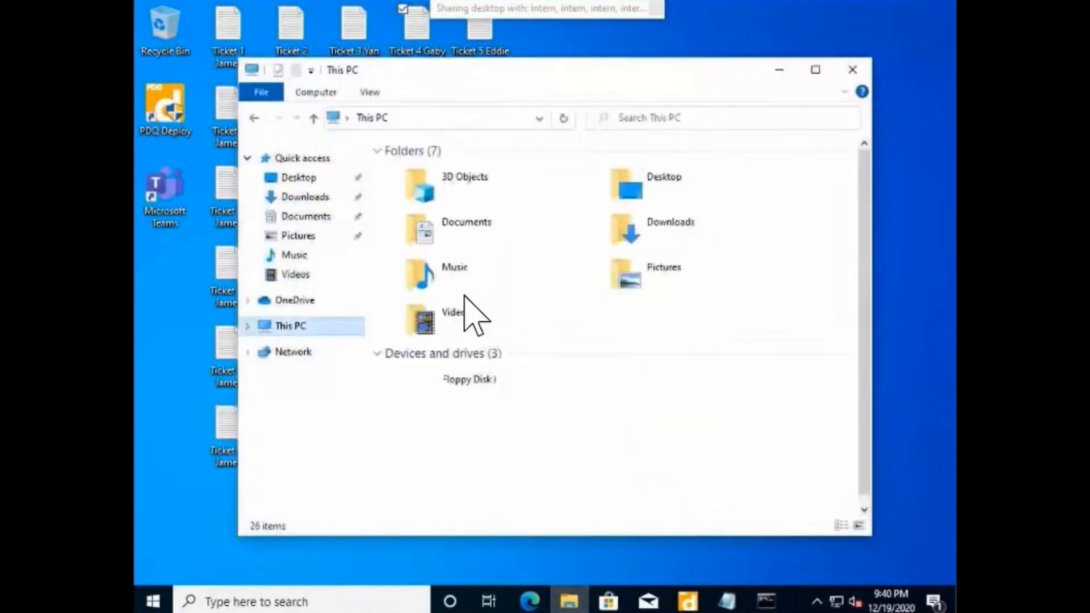
click(684, 386)
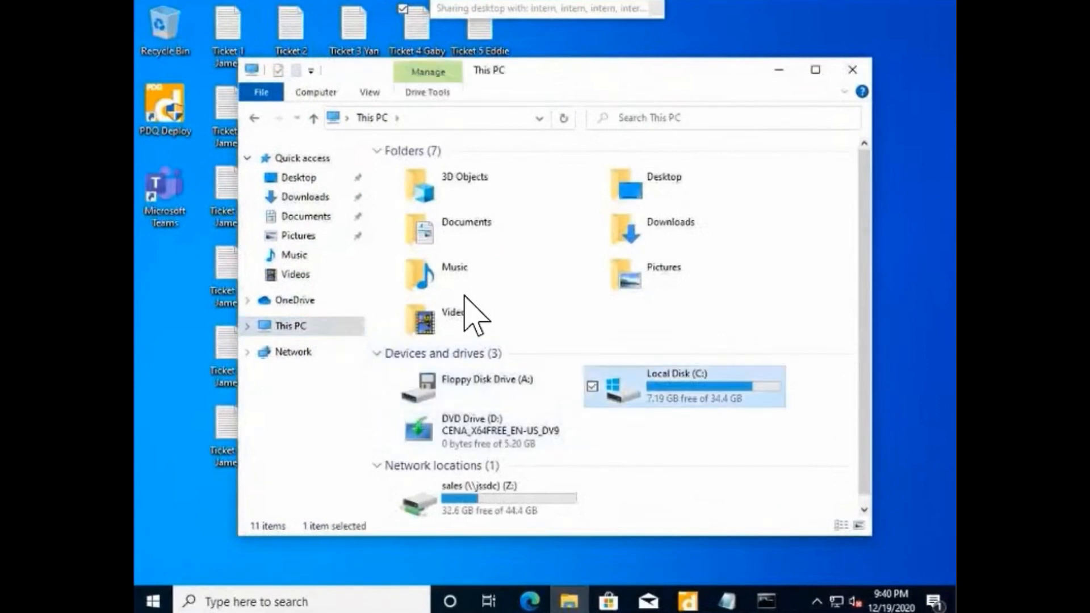
double_click(680, 388)
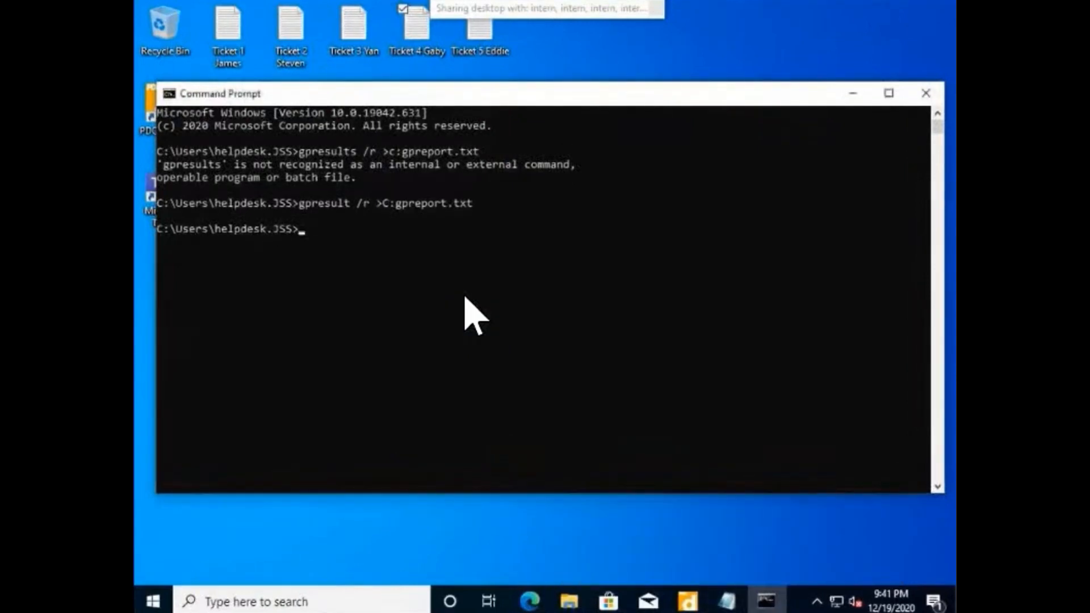
Step: Search Local Disk (C:) for 'gpr' to find gpreport.txt
click(569, 602)
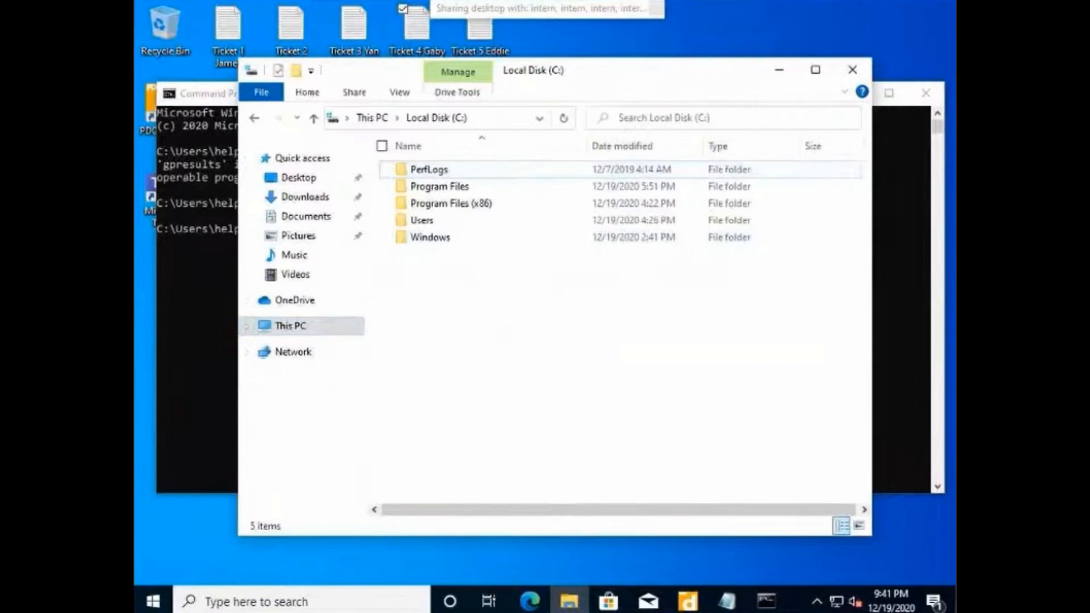
text(gpre)
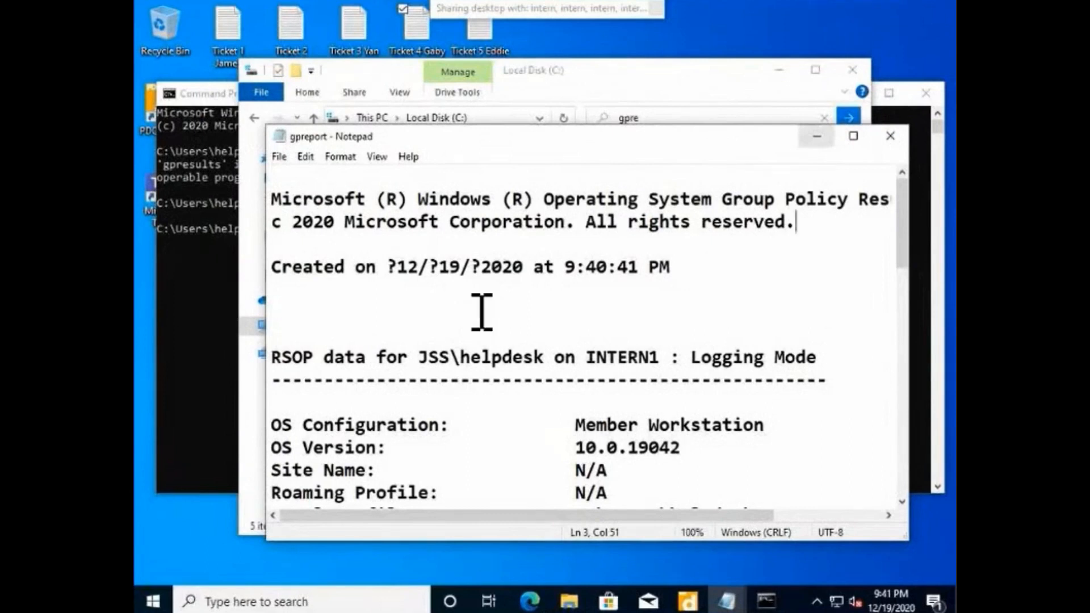
Step: Use Open file location on gpreport.txt to reveal the helpdesk user folder
click(891, 136)
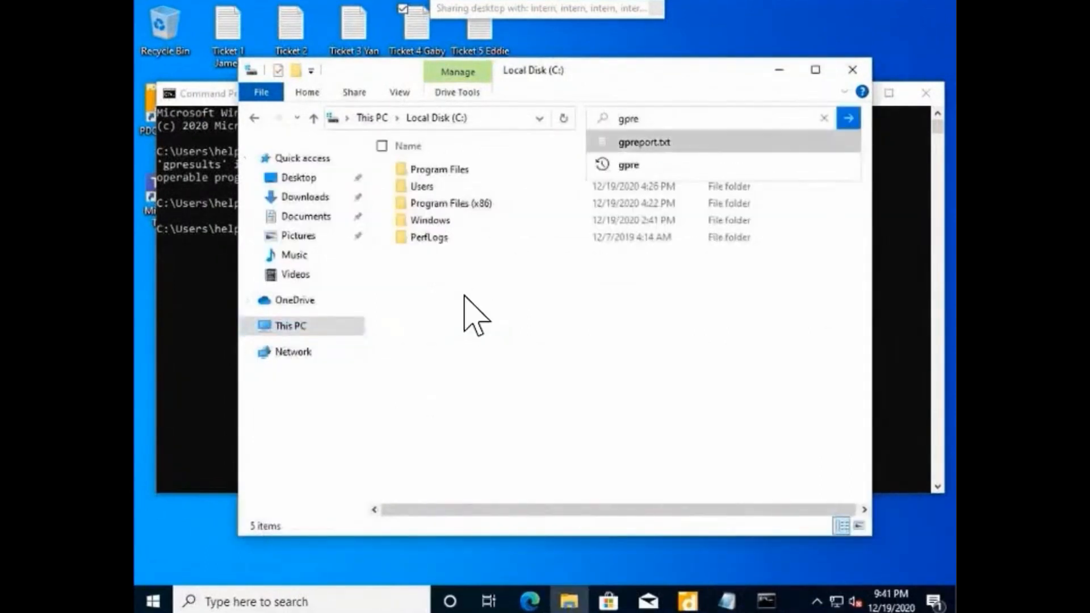
click(645, 142)
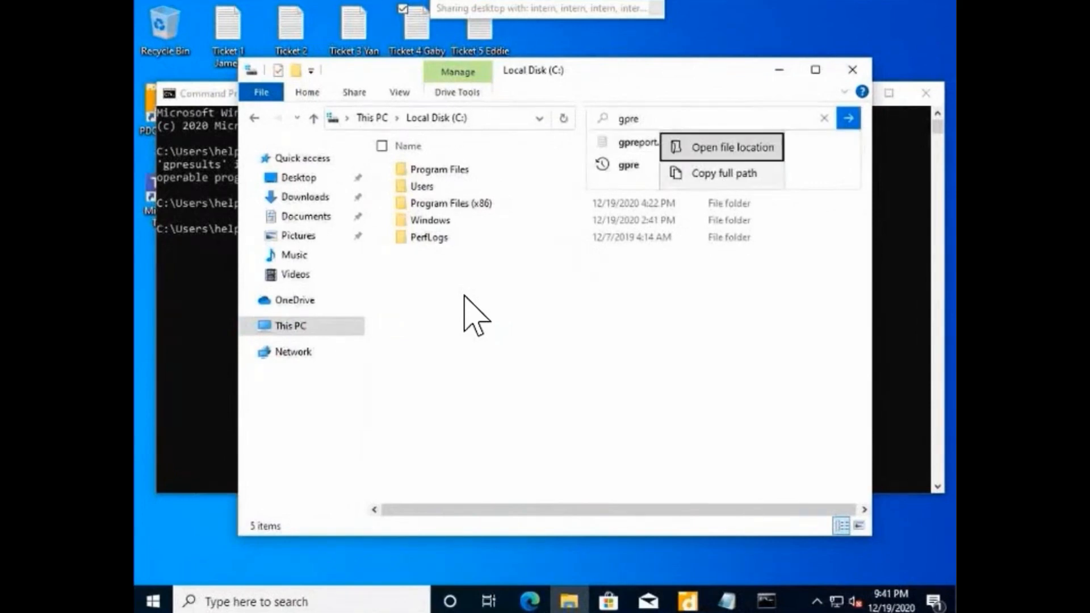
click(732, 147)
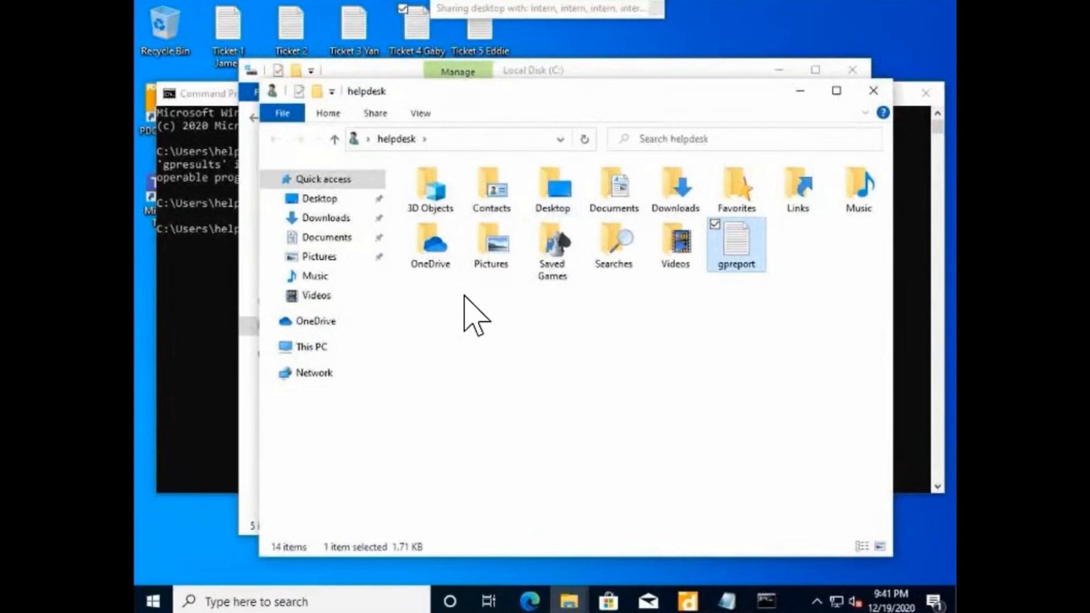
click(462, 139)
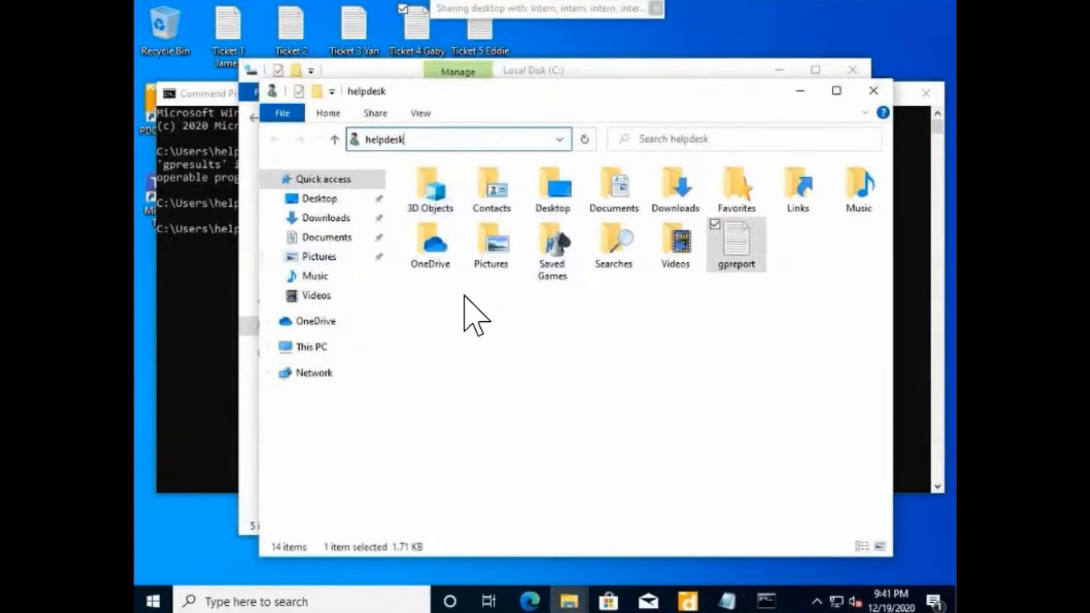
click(204, 93)
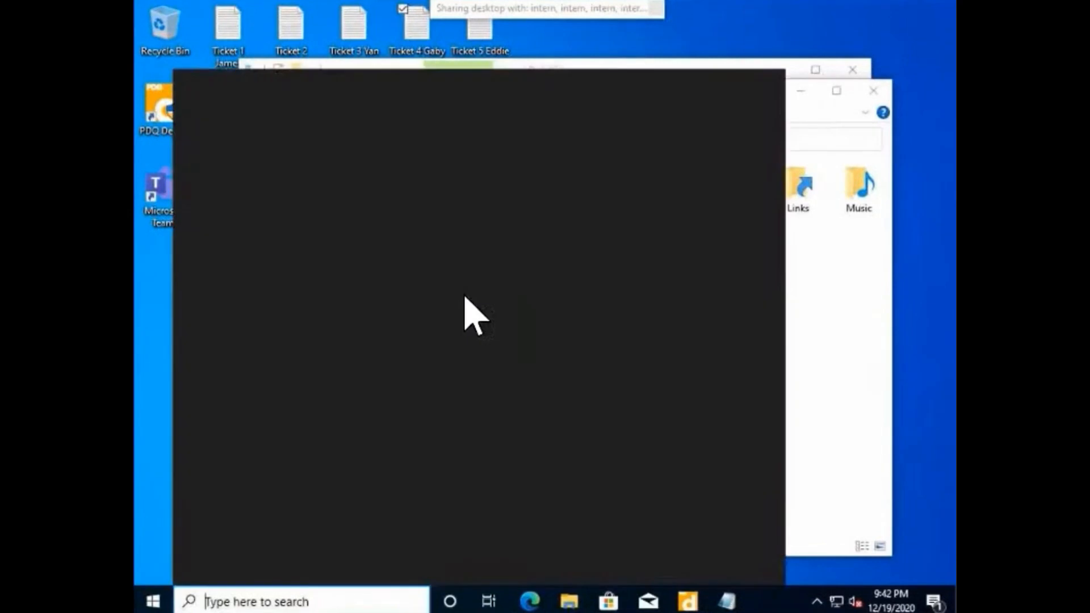
Step: Search 'cmd' and run Command Prompt as administrator, approving the elevation prompt
text(cmd)
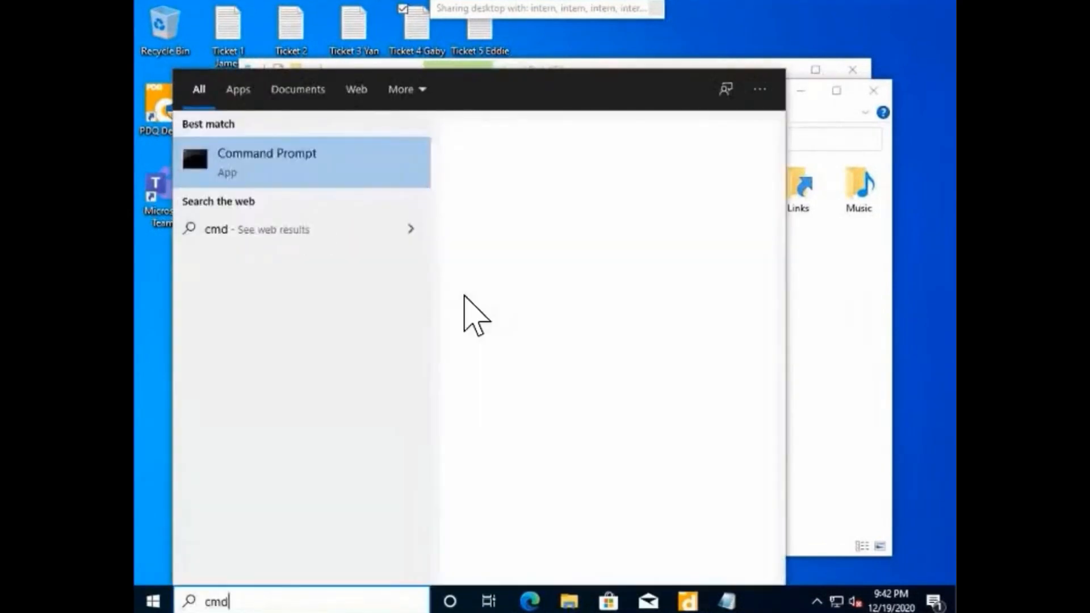
right_click(267, 162)
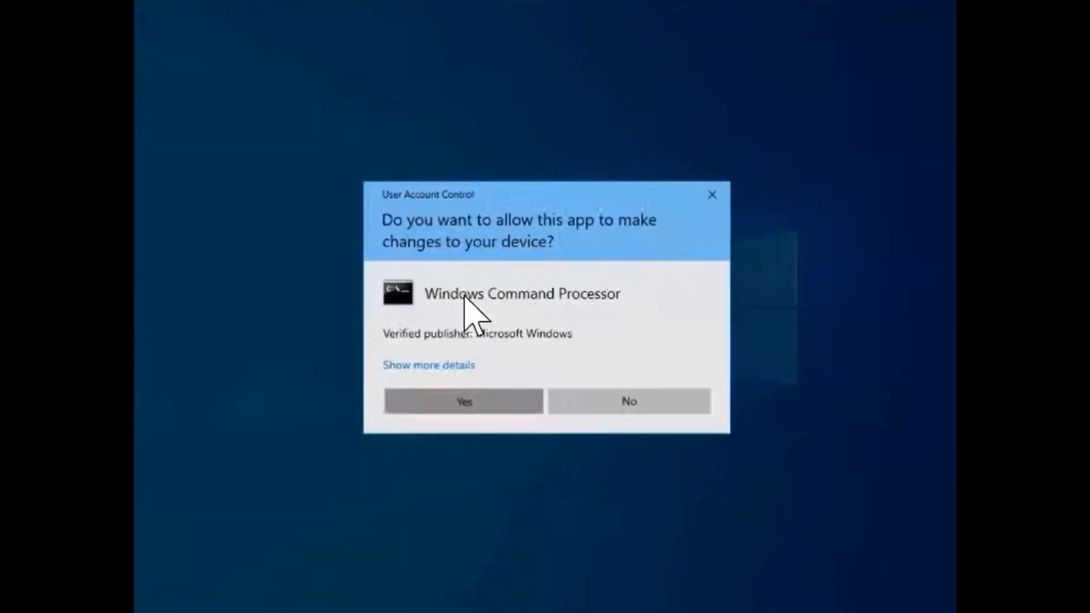
click(463, 401)
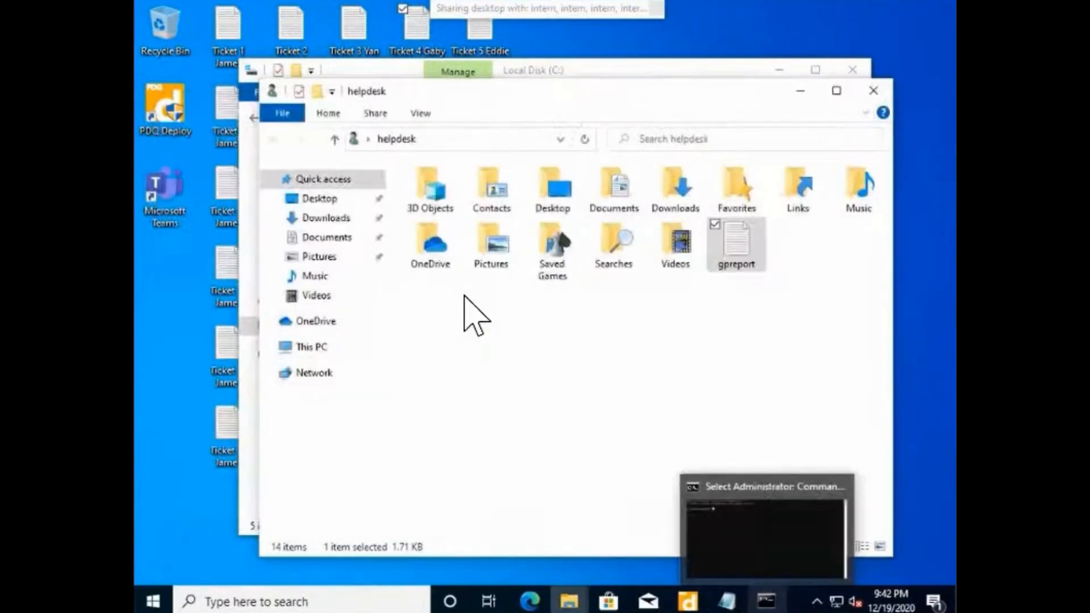
click(765, 487)
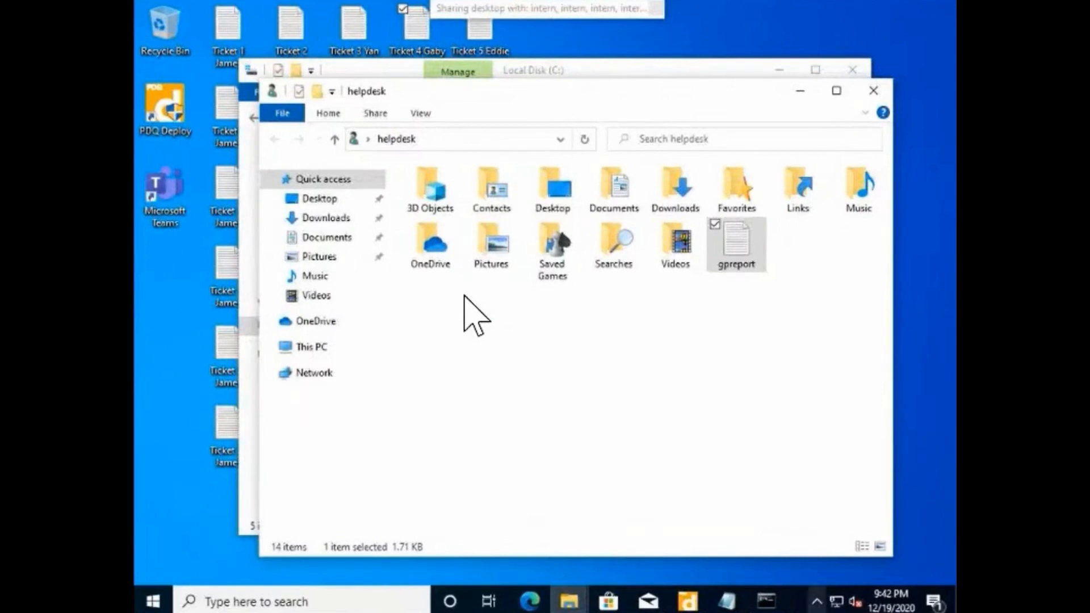
mouse_move(605, 187)
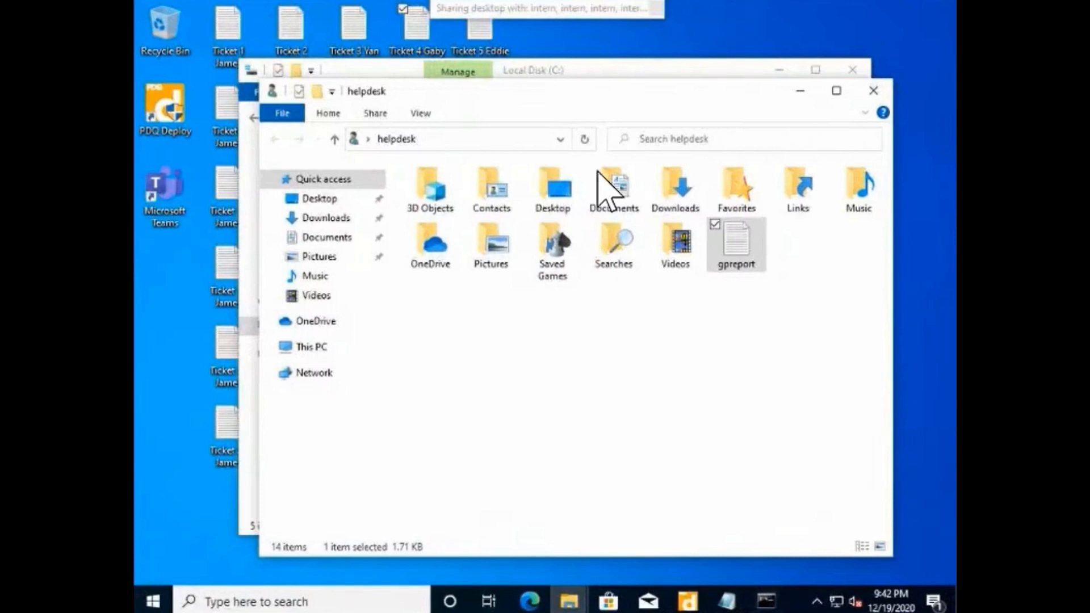
mouse_move(874, 91)
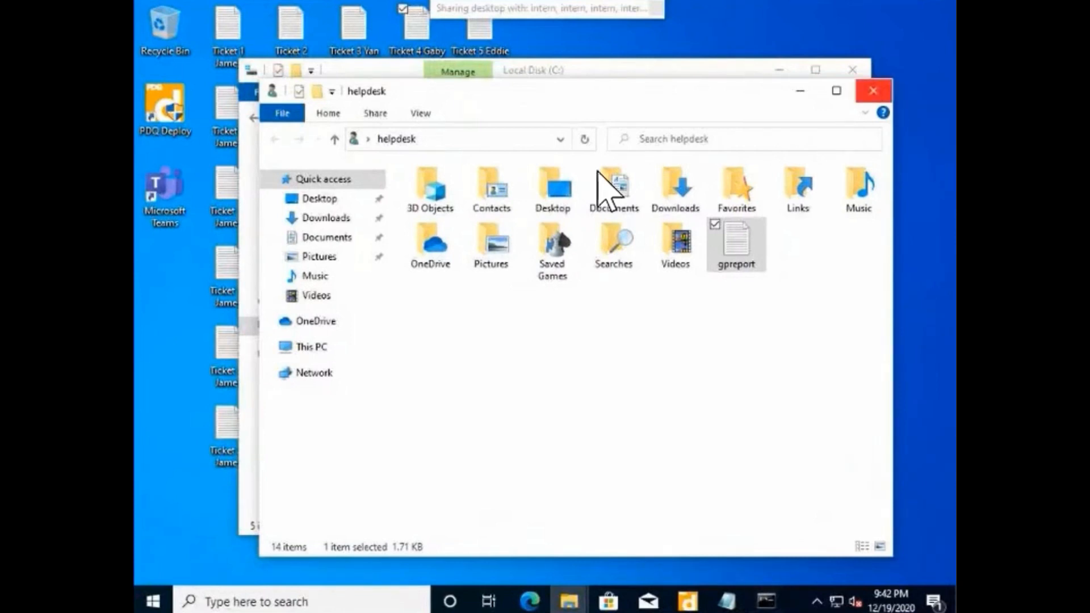
mouse_move(871, 90)
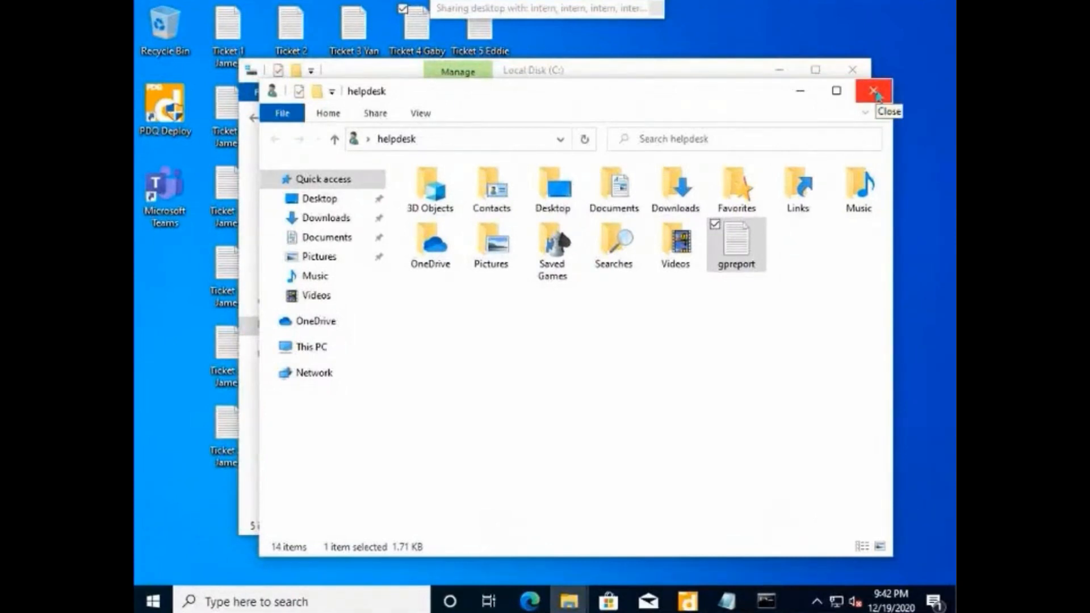